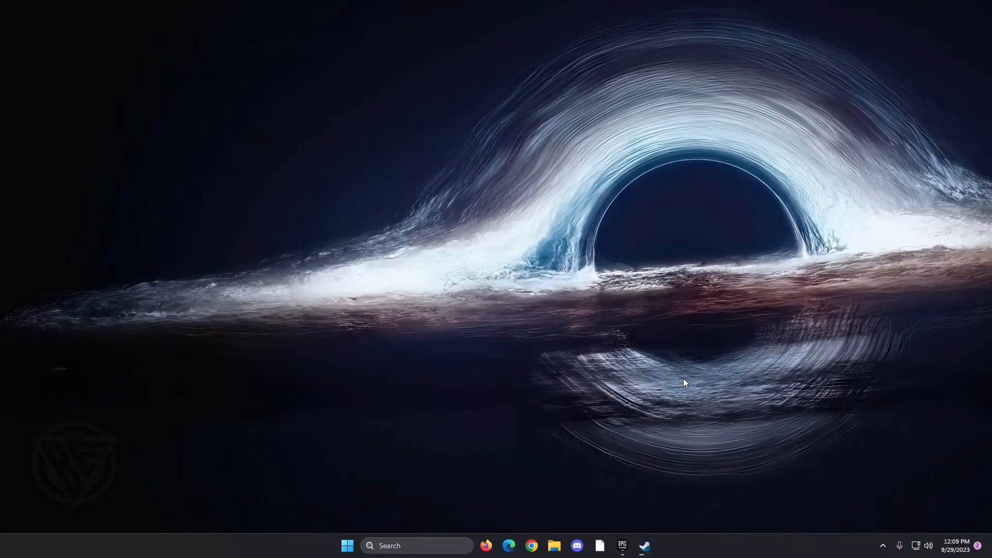
Step: Open Grand Theft Auto V's Steam properties and browse its local files on drive E
{"action": "left_click", "coordinate": [644, 546]}
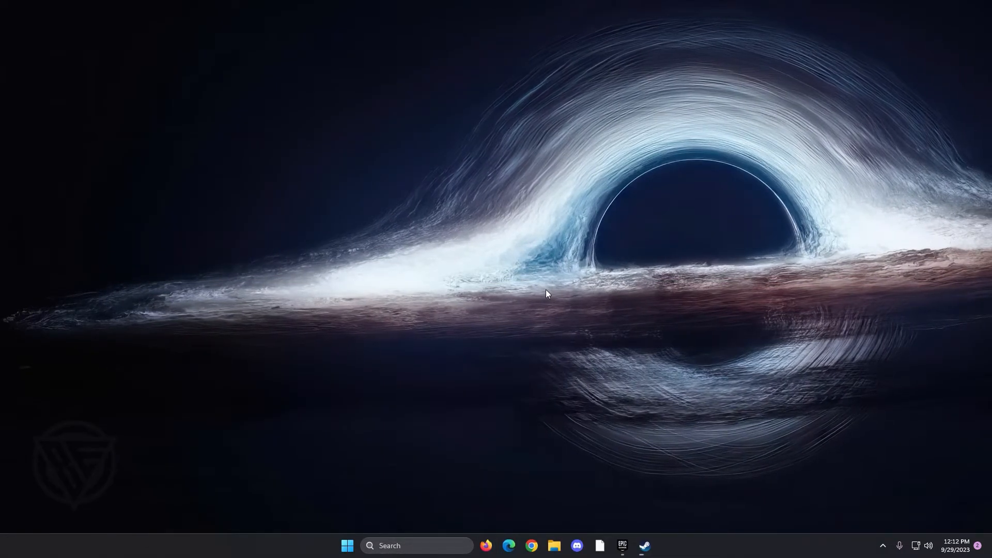
{"action": "left_click", "coordinate": [644, 546]}
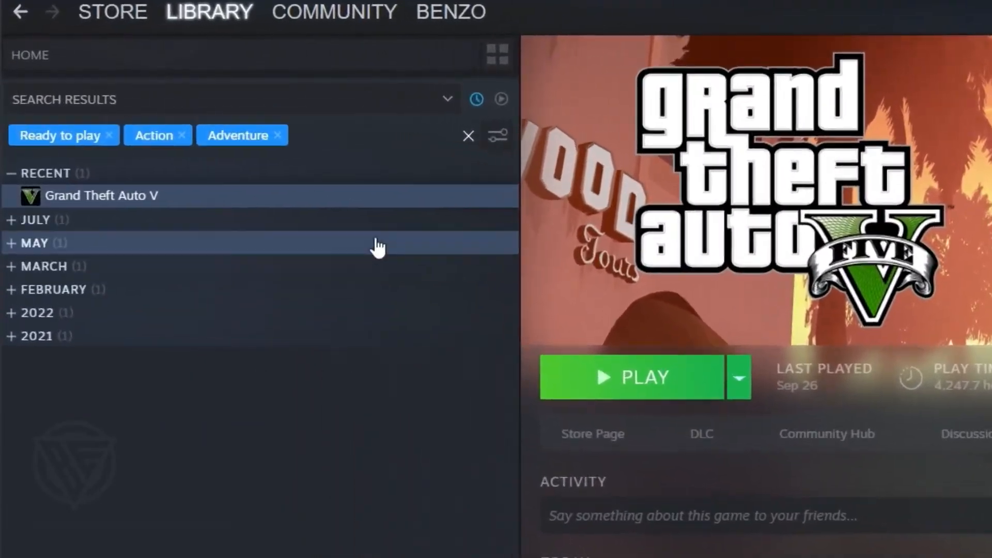
{"action": "left_click", "coordinate": [212, 11]}
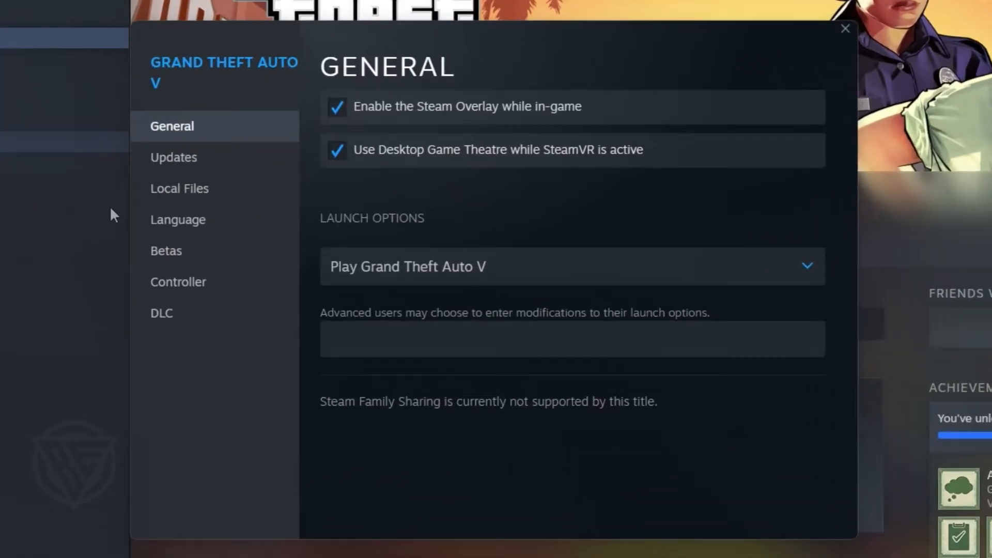
{"action": "left_click", "coordinate": [179, 188]}
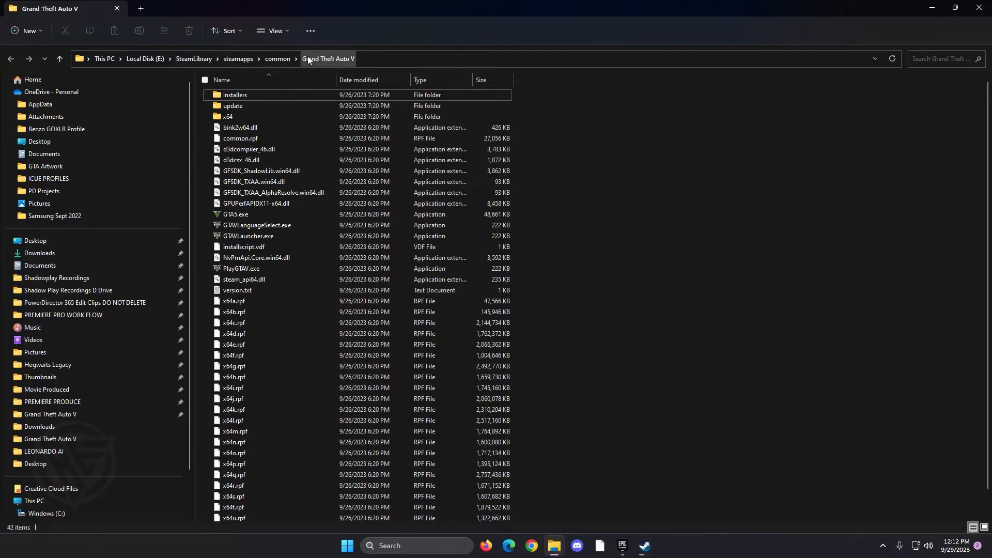
{"action": "mouse_move", "coordinate": [338, 59]}
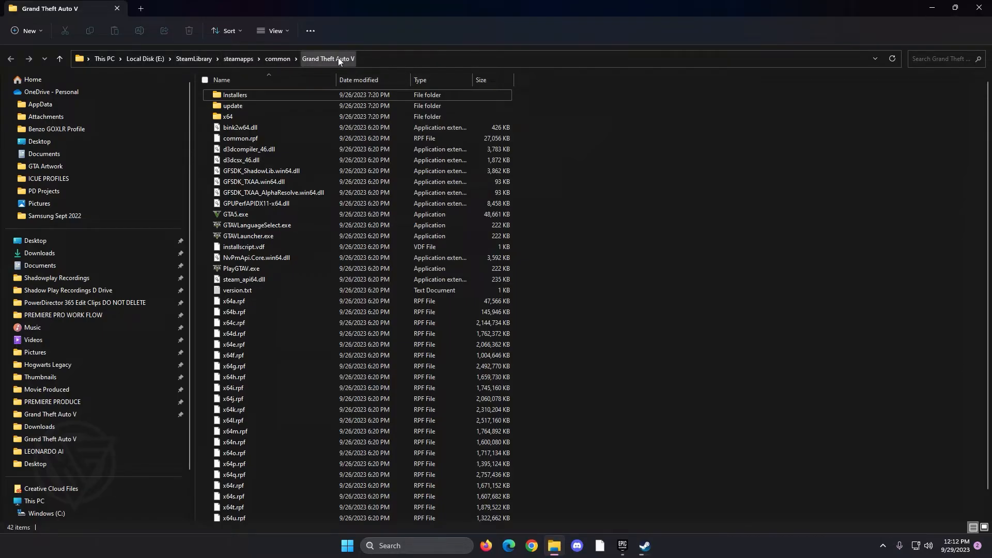
{"action": "mouse_move", "coordinate": [683, 555]}
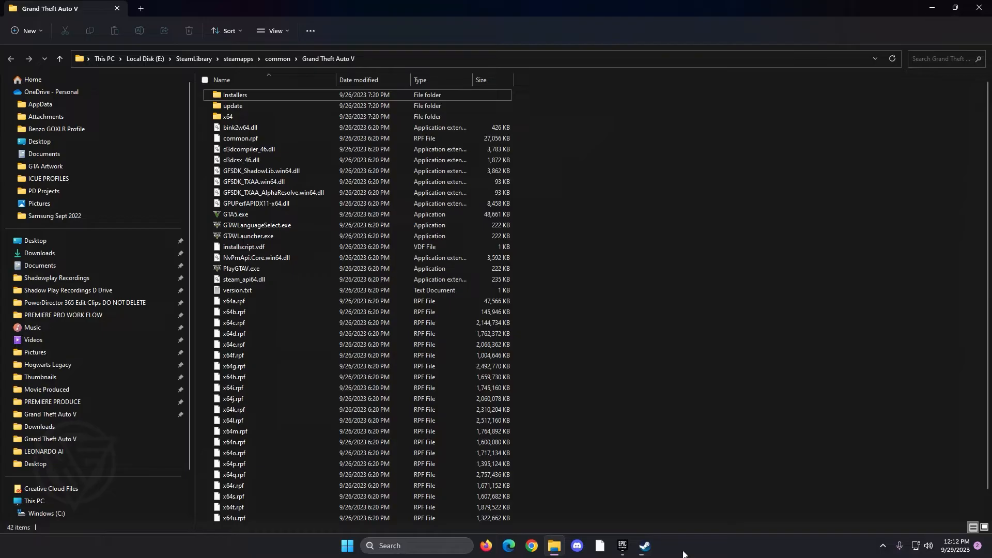
{"action": "mouse_move", "coordinate": [555, 210]}
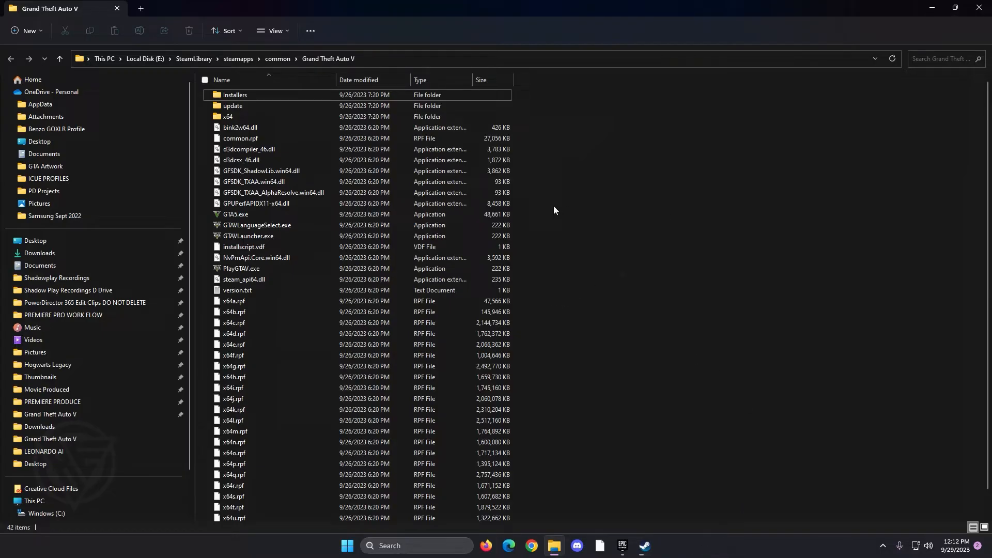
Step: Go up to steamapps\common and open the Grand Theft Auto V folder via Start's pinned shortcut
{"action": "left_click", "coordinate": [60, 59]}
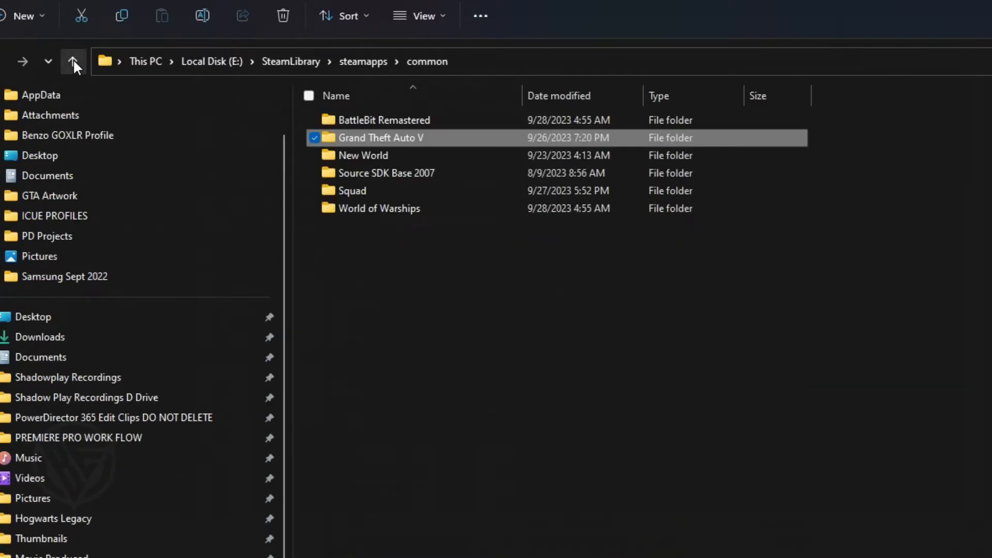
{"action": "right_click", "coordinate": [381, 137]}
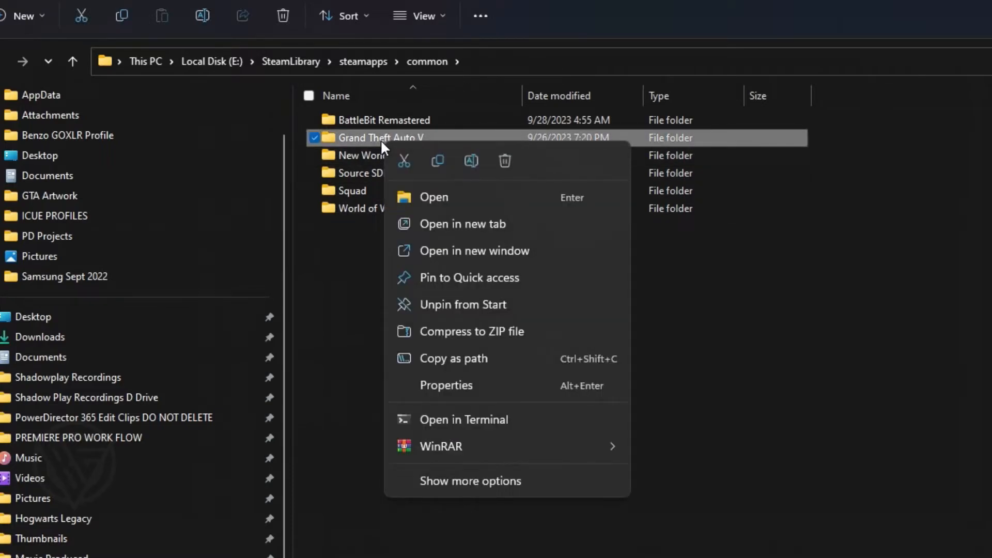
{"action": "mouse_move", "coordinate": [462, 284]}
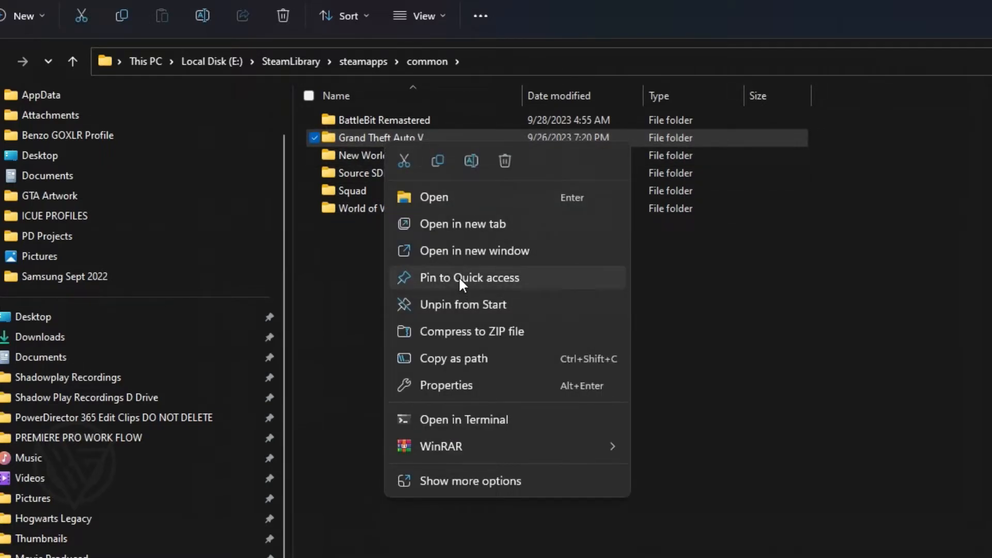
{"action": "mouse_move", "coordinate": [542, 310]}
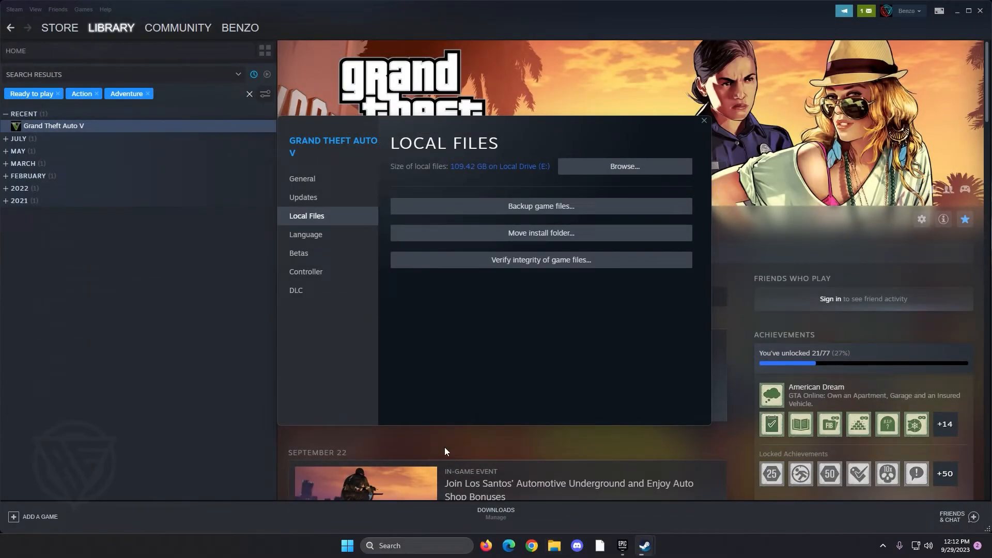
{"action": "left_click", "coordinate": [347, 545]}
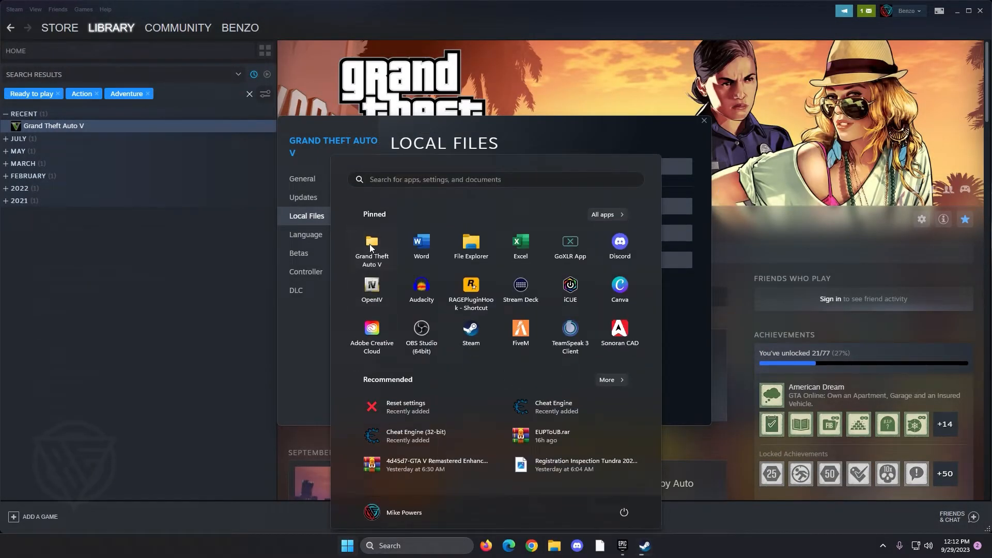
{"action": "left_click", "coordinate": [372, 245]}
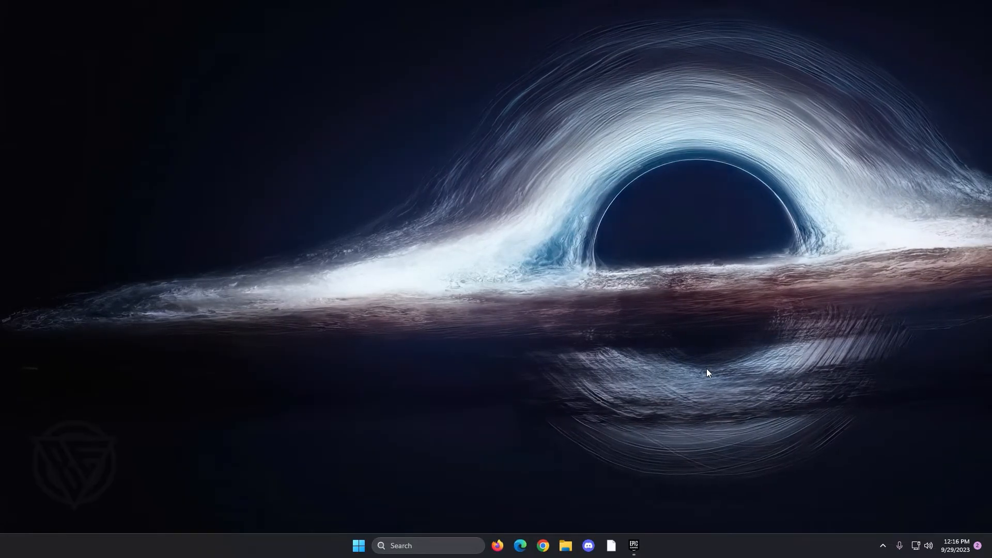
Step: Filter the Epic Games library to Installed and open Grand Theft Auto V's options menu
{"action": "left_click", "coordinate": [634, 546]}
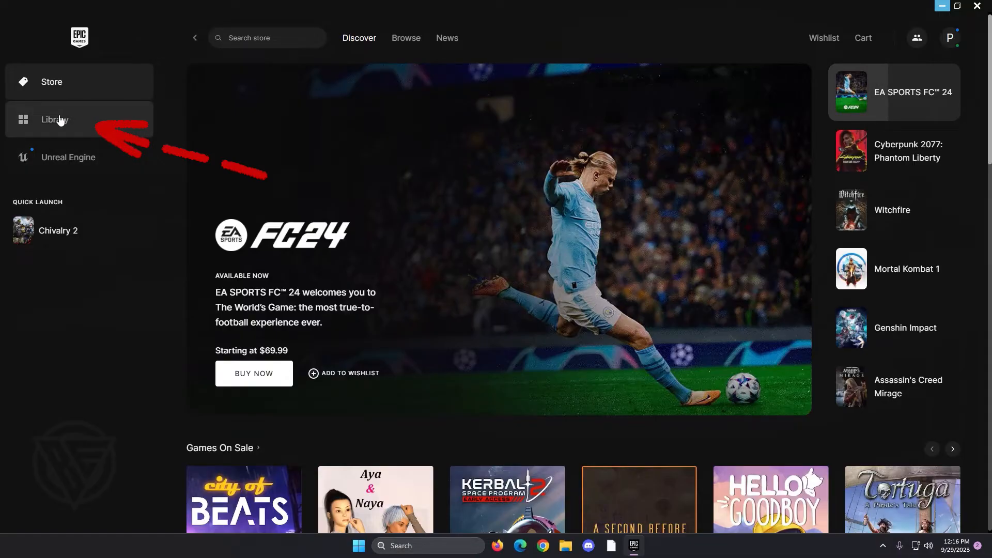
{"action": "left_click", "coordinate": [54, 119]}
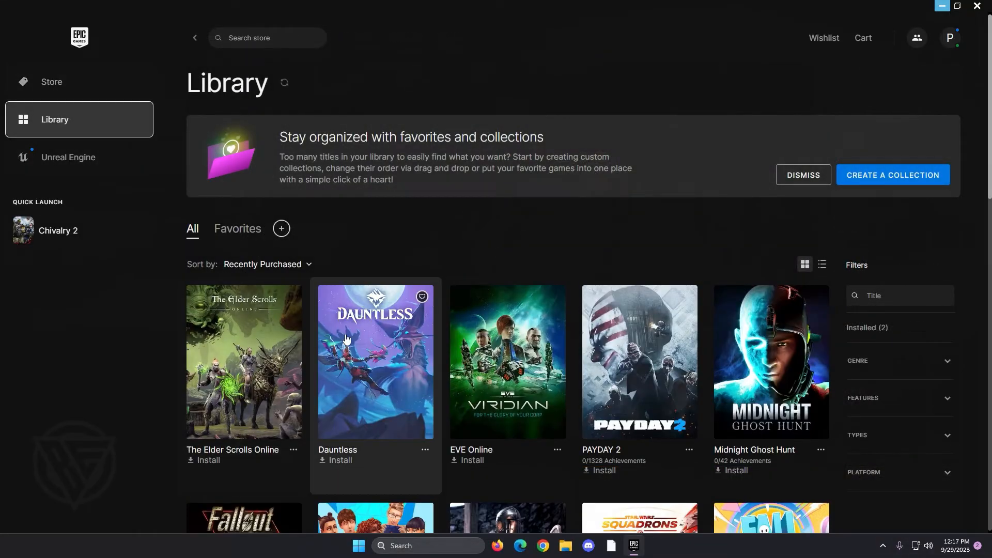
{"action": "mouse_move", "coordinate": [244, 373]}
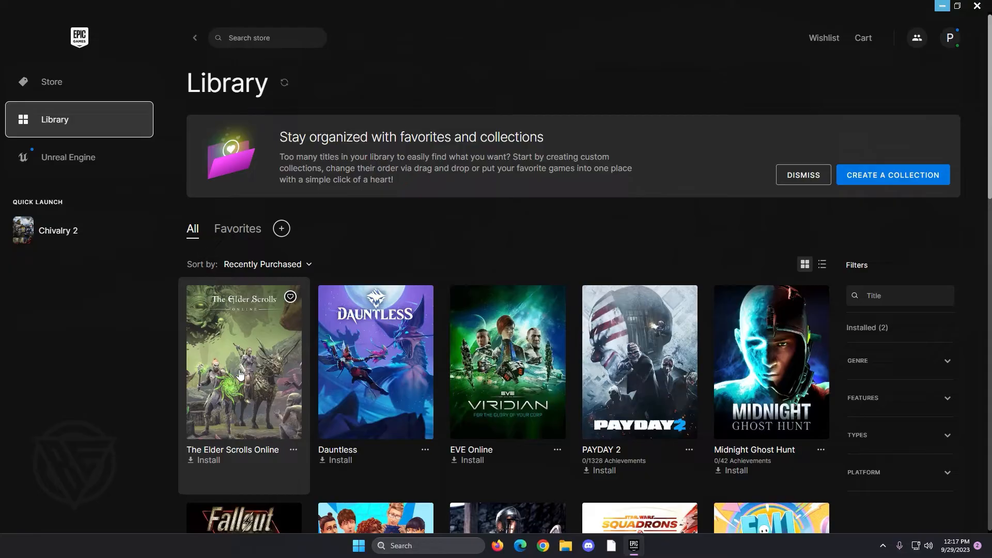
{"action": "mouse_move", "coordinate": [56, 251]}
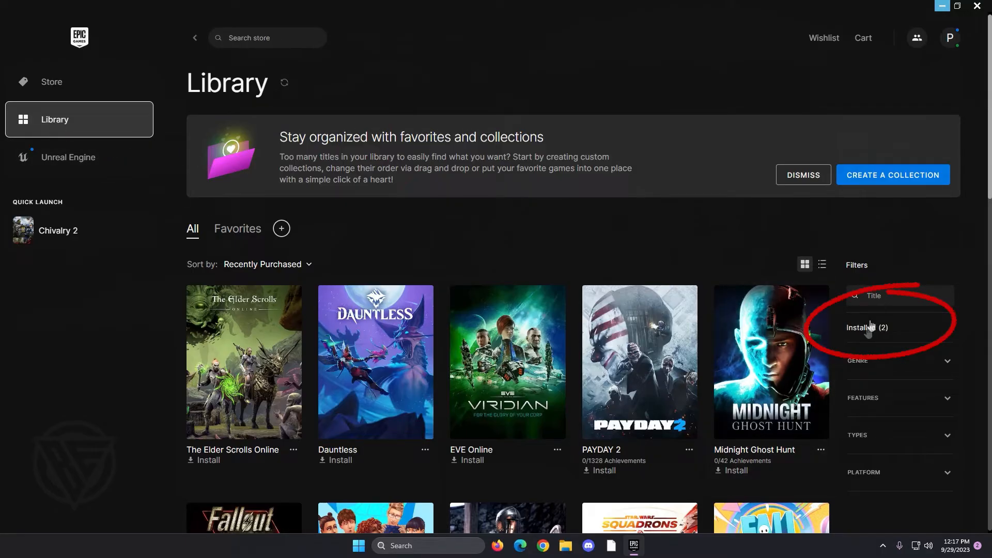
{"action": "left_click", "coordinate": [867, 327]}
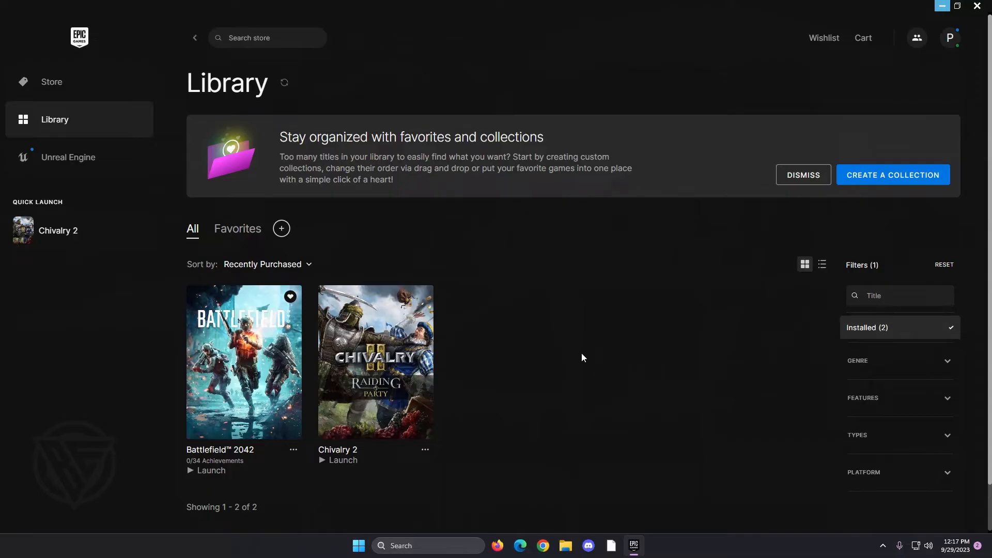
{"action": "mouse_move", "coordinate": [522, 344]}
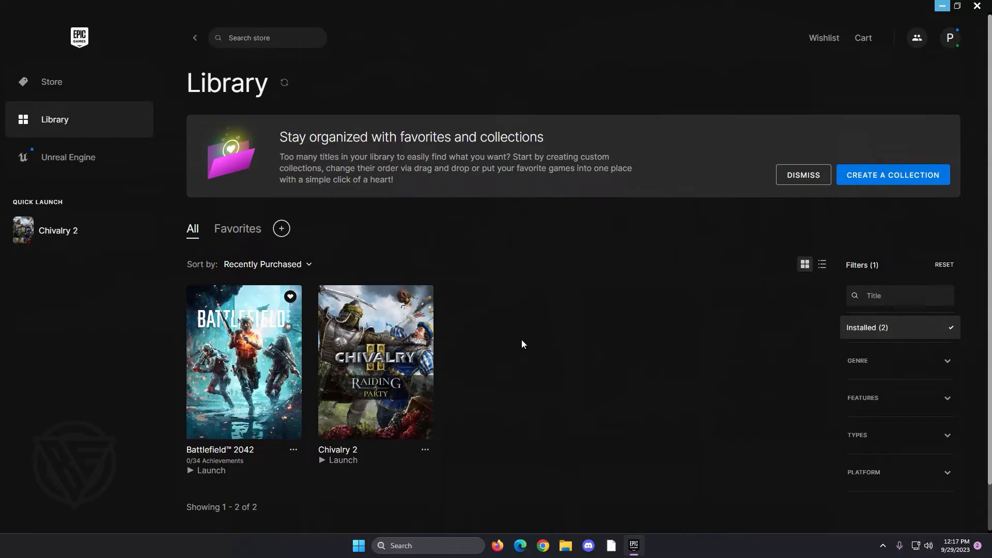
{"action": "scroll", "scroll_direction": "up", "scroll_amount": 3}
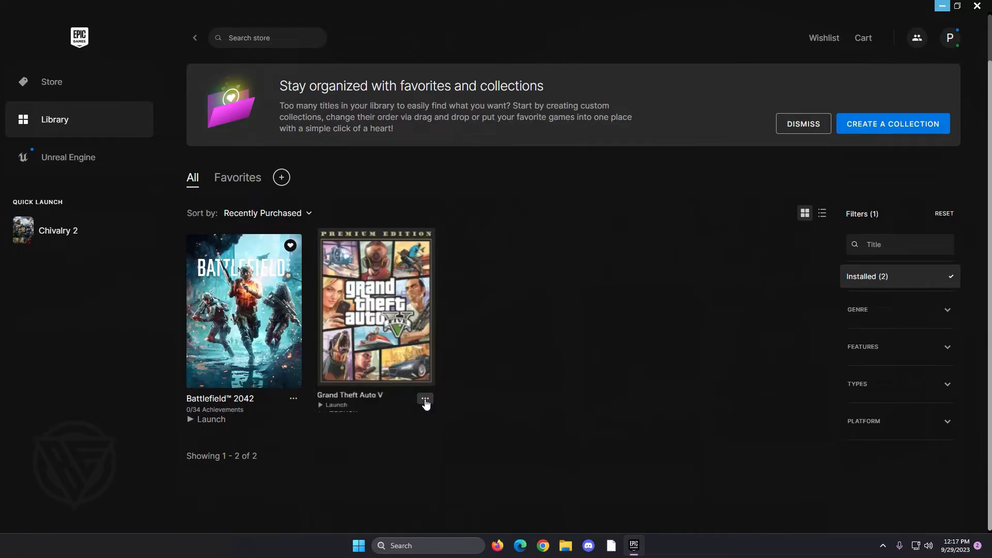
{"action": "left_click", "coordinate": [424, 401]}
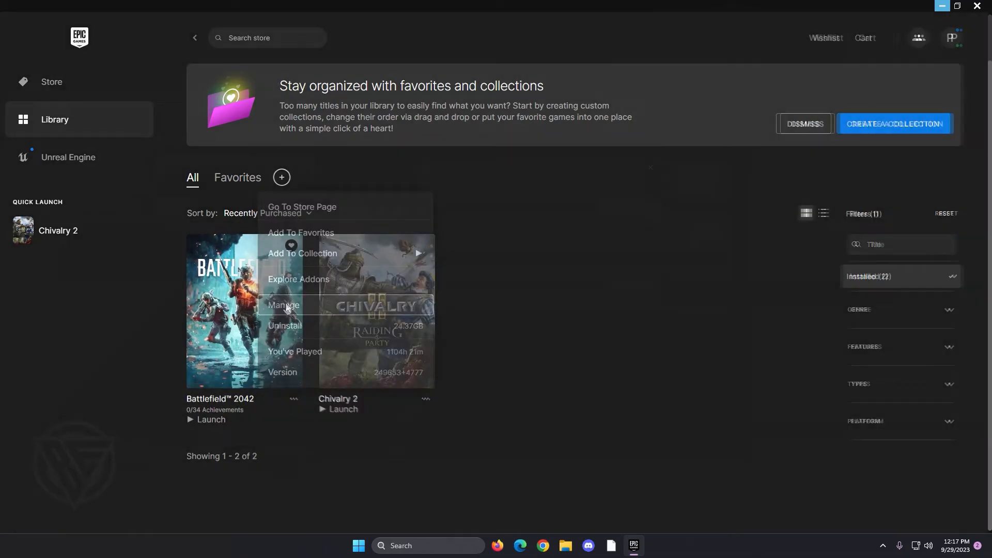
Step: Open the Manage panel for Chivalry 2 showing its installation details
{"action": "left_click", "coordinate": [283, 305]}
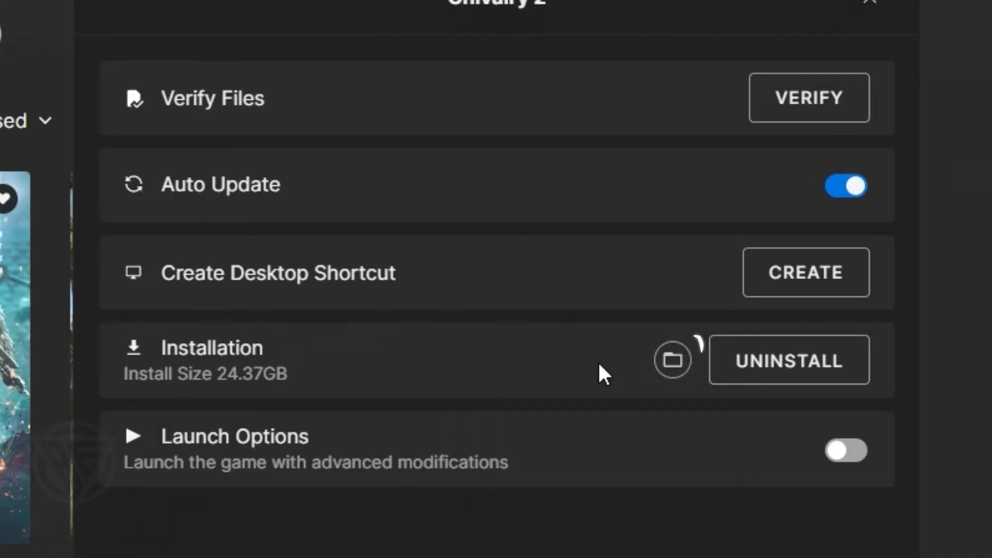
{"action": "mouse_move", "coordinate": [672, 361]}
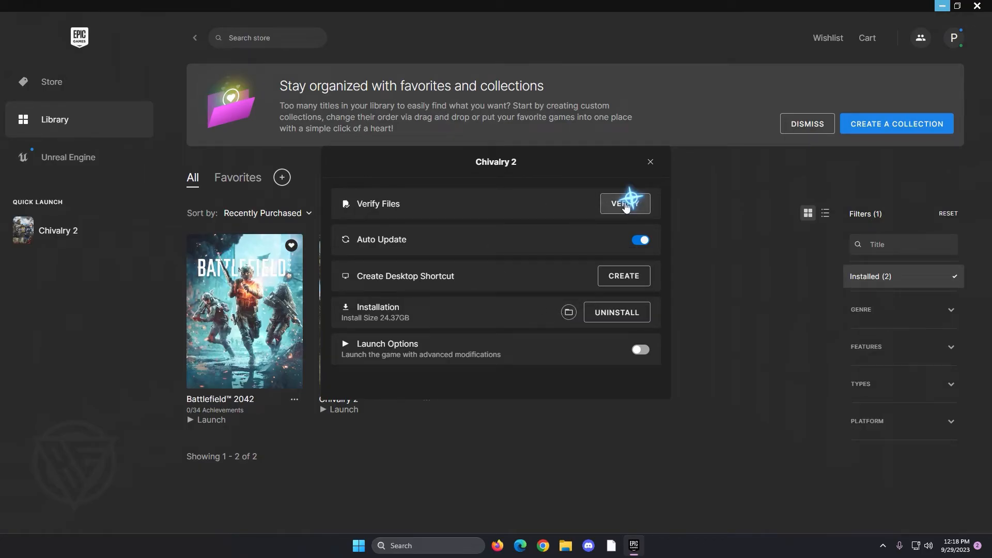
{"action": "mouse_move", "coordinate": [595, 282]}
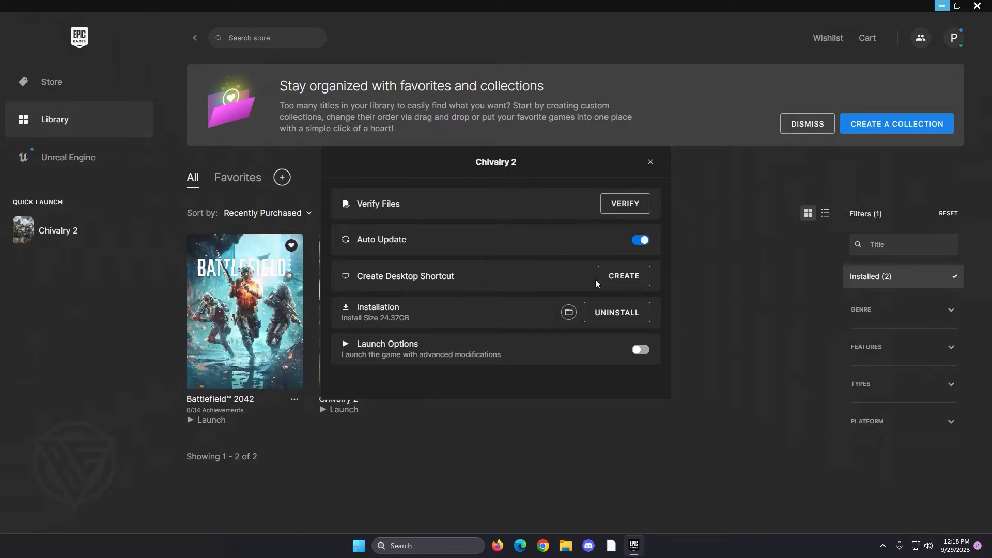
{"action": "mouse_move", "coordinate": [623, 203]}
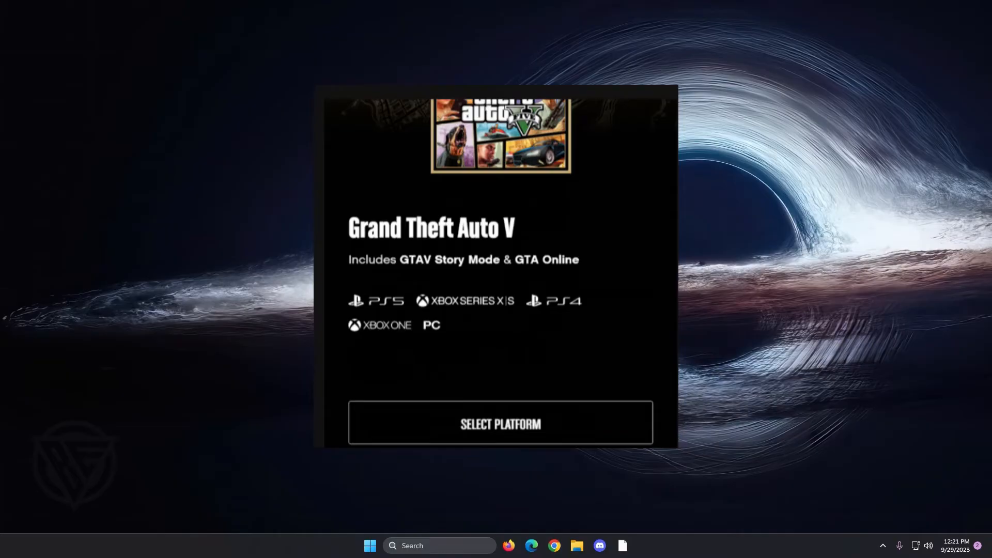
Step: Choose PC as the platform on the Rockstar Grand Theft Auto V page
{"action": "left_click", "coordinate": [500, 423]}
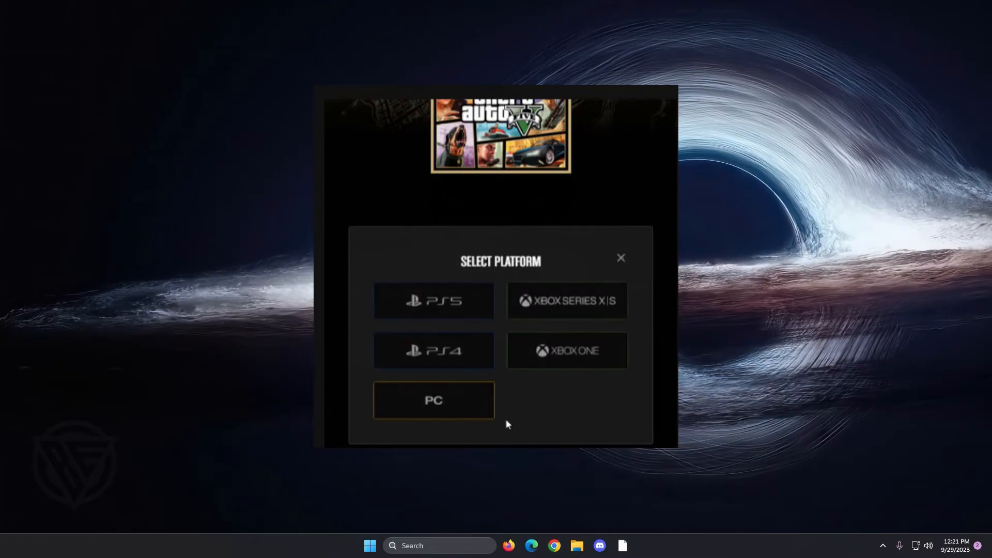
{"action": "left_click", "coordinate": [620, 257]}
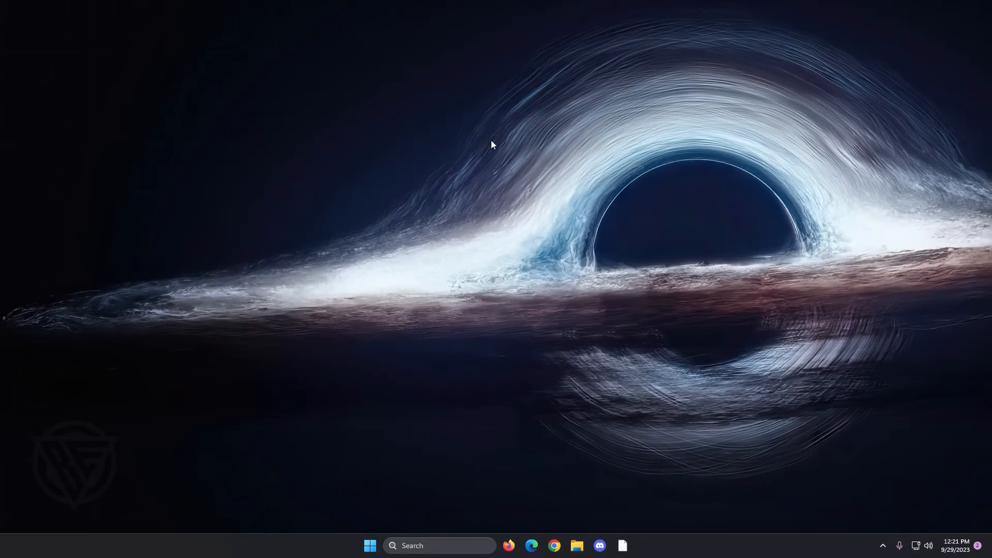
{"action": "mouse_move", "coordinate": [330, 322]}
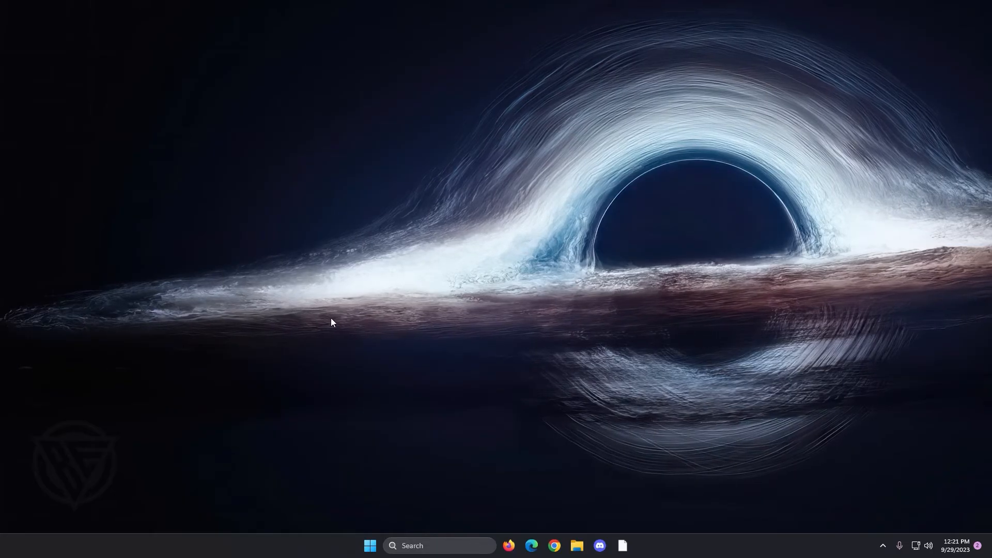
{"action": "mouse_move", "coordinate": [574, 546]}
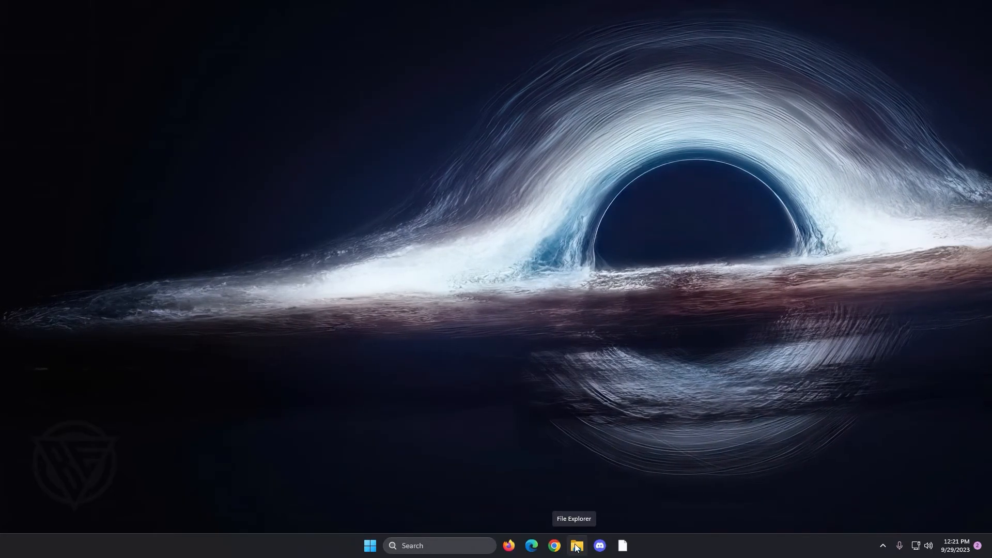
Step: Launch File Explorer and expand This PC to list drives C, D and E
{"action": "left_click", "coordinate": [575, 550]}
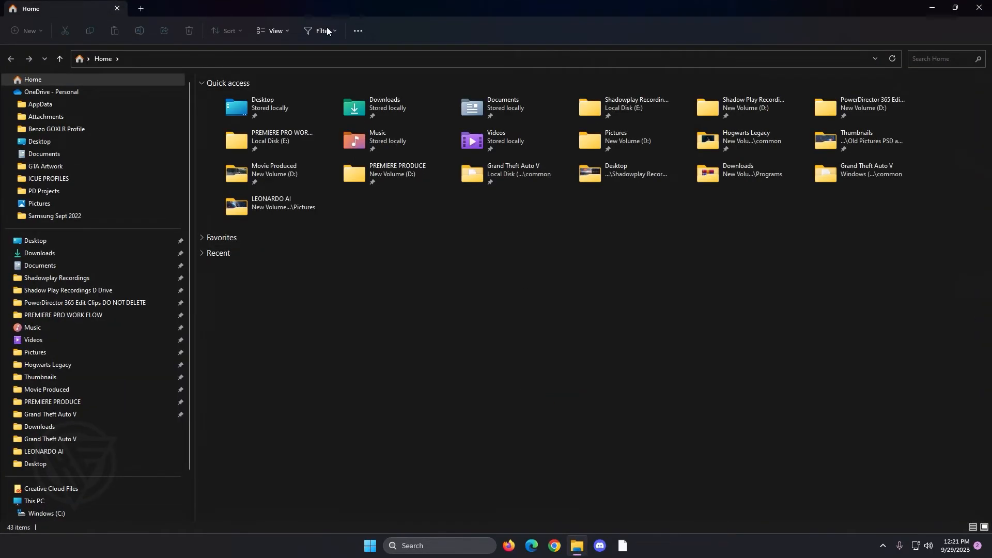
{"action": "left_click", "coordinate": [35, 453]}
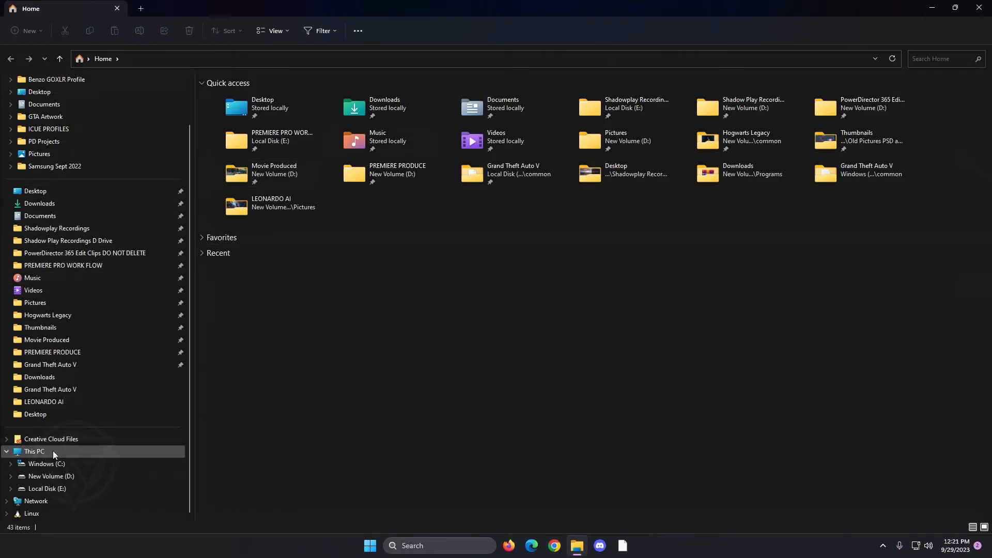
{"action": "mouse_move", "coordinate": [39, 458]}
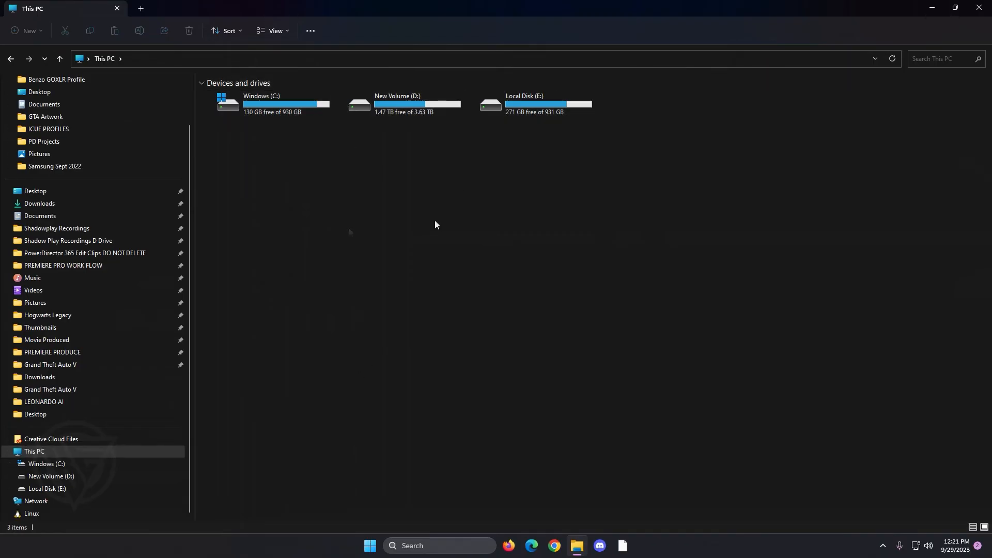
{"action": "mouse_move", "coordinate": [348, 231]}
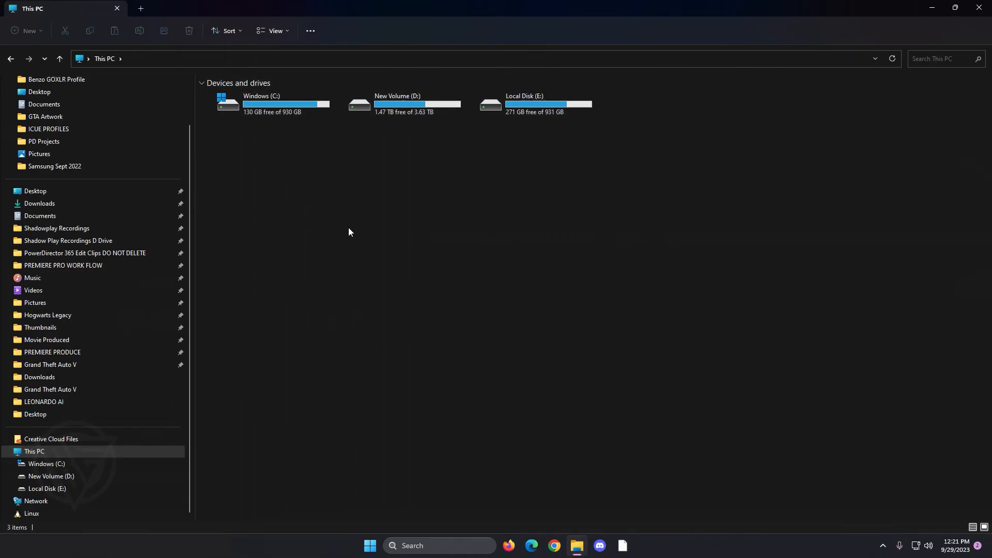
{"action": "mouse_move", "coordinate": [285, 207]}
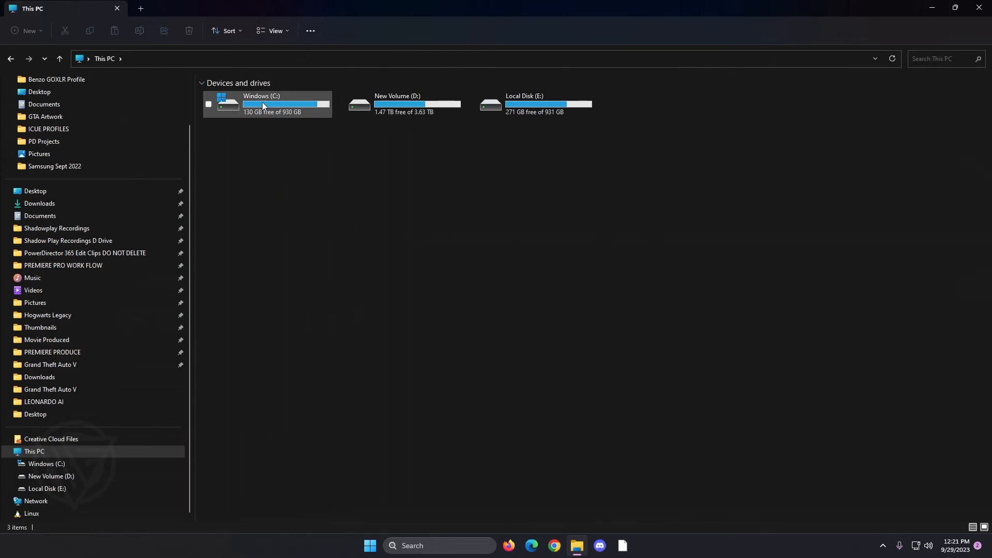
Step: Navigate to C:\Program Files\Rockstar Games to reveal the Grand Theft Auto V folder
{"action": "double_click", "coordinate": [268, 104]}
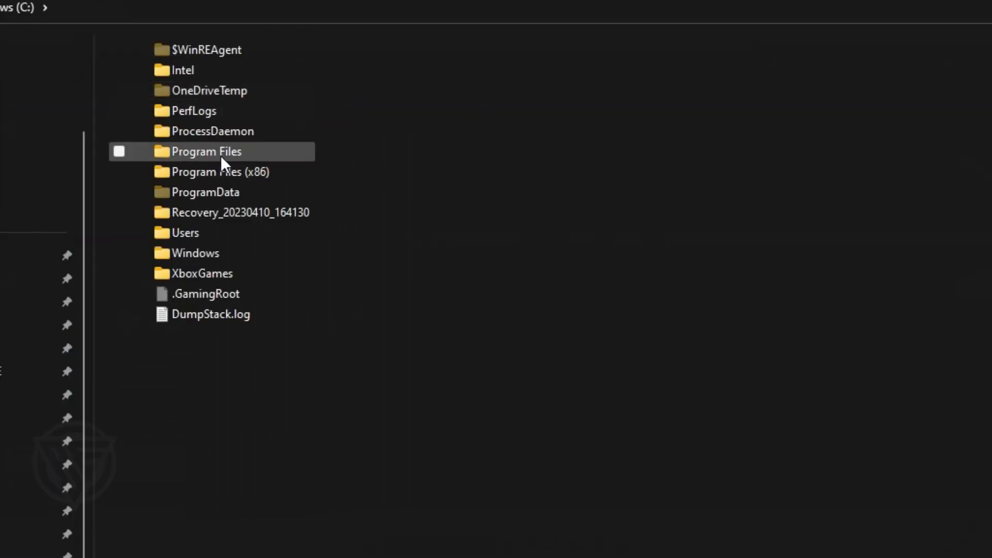
{"action": "double_click", "coordinate": [206, 151]}
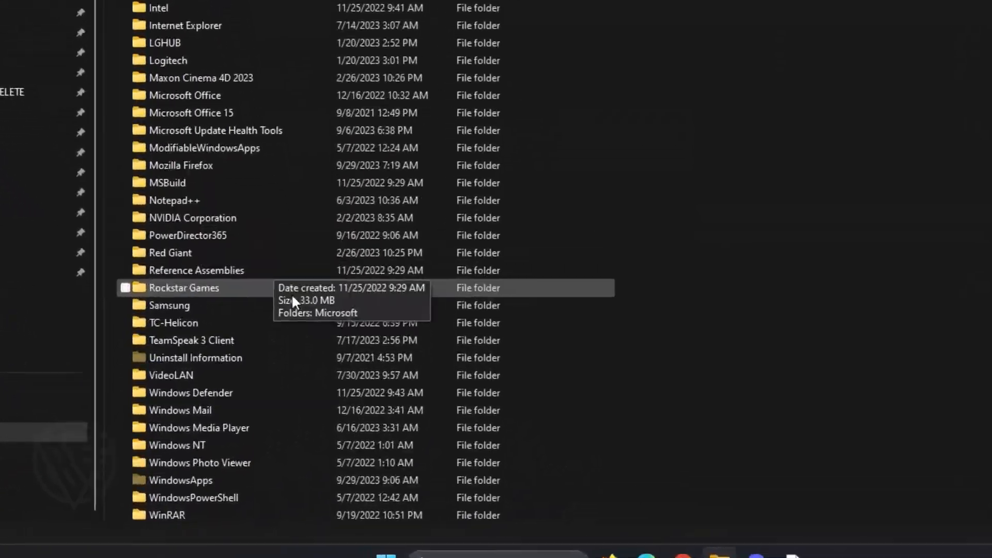
{"action": "double_click", "coordinate": [184, 287]}
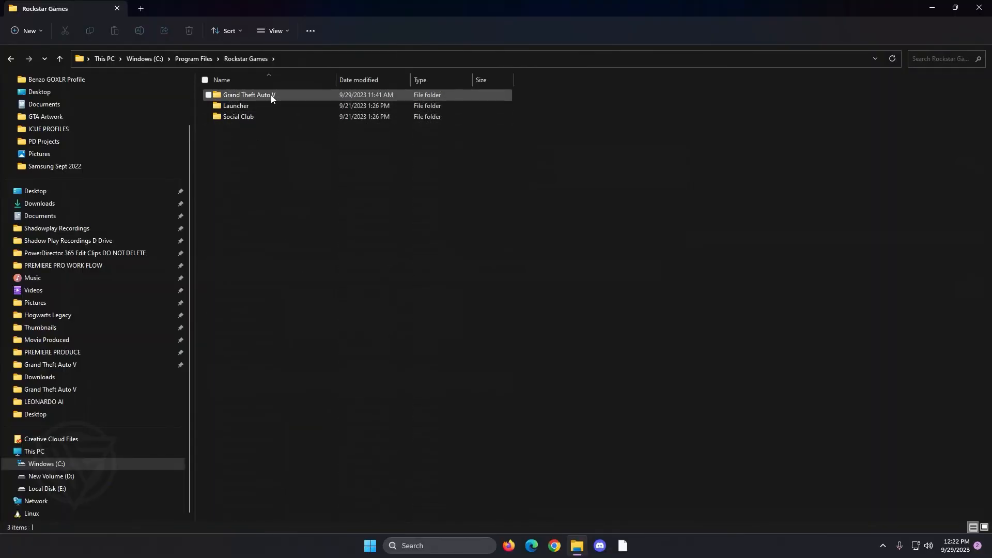
{"action": "mouse_move", "coordinate": [249, 96]}
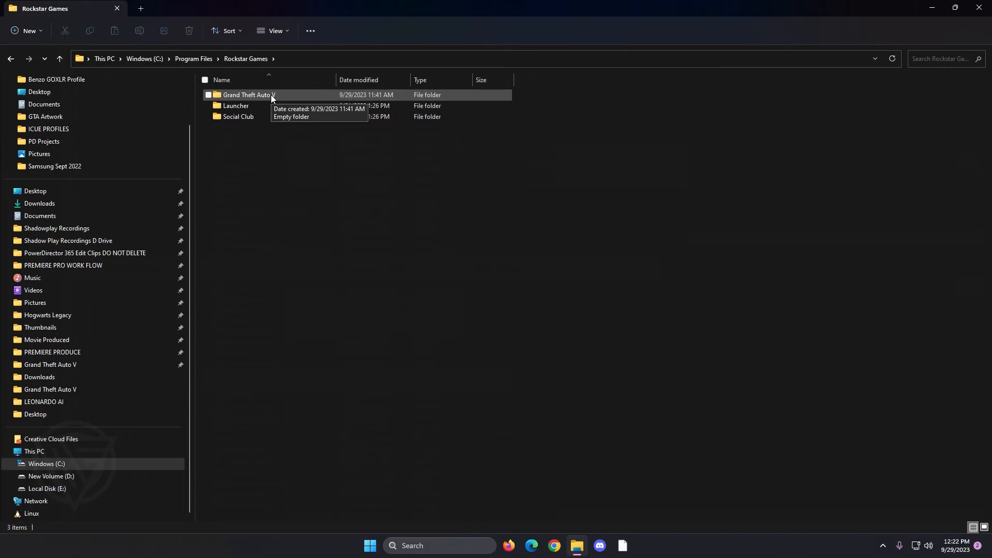
{"action": "mouse_move", "coordinate": [266, 100]}
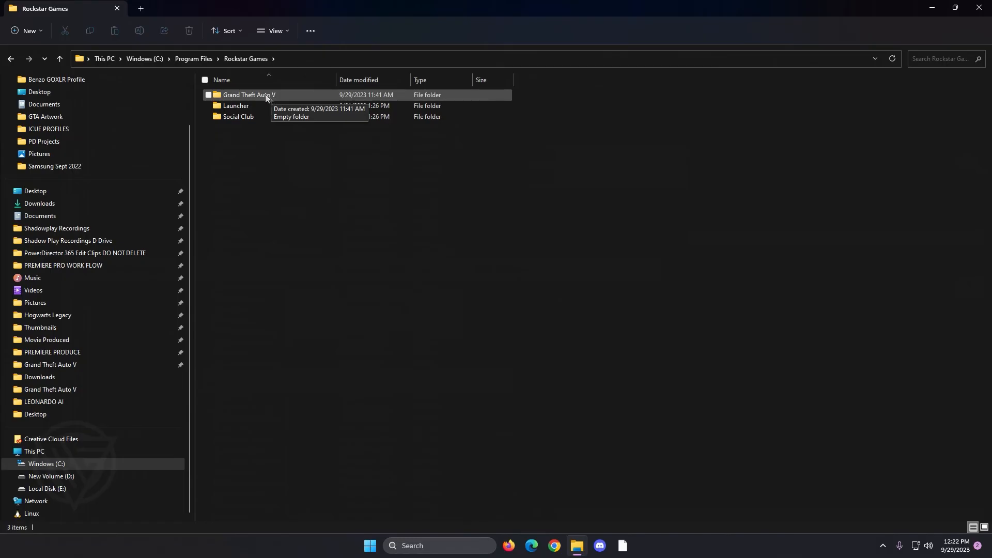
{"action": "mouse_move", "coordinate": [259, 99]}
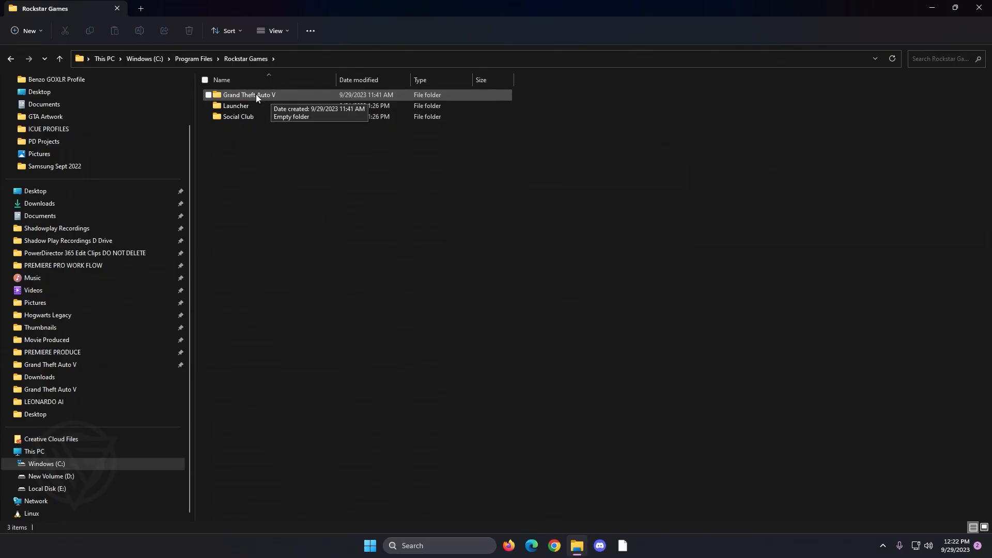
{"action": "mouse_move", "coordinate": [412, 242]}
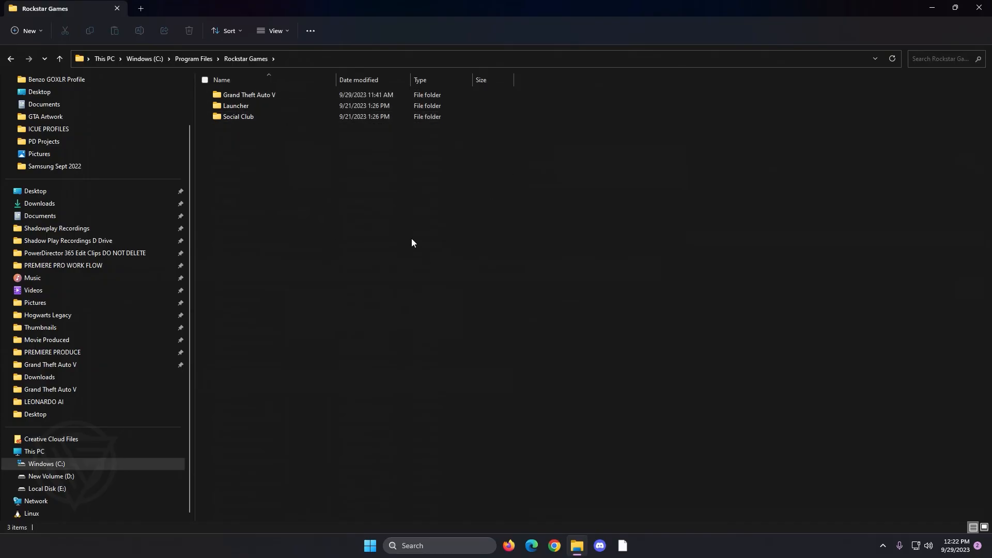